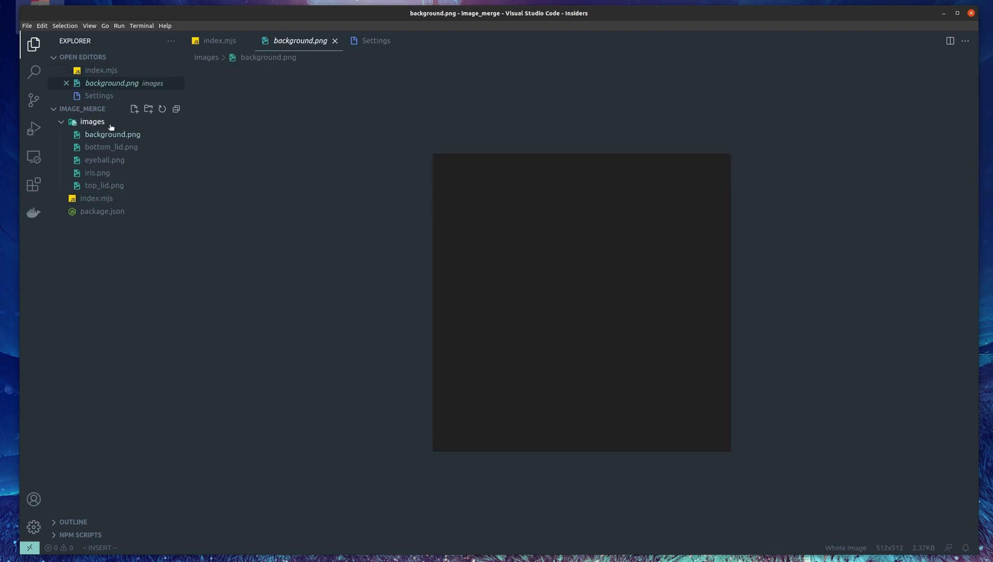
Preview the bottom_lid, eyeball, iris and top_lid PNGs from the images folder
{"action": "left_click", "coordinate": [111, 146]}
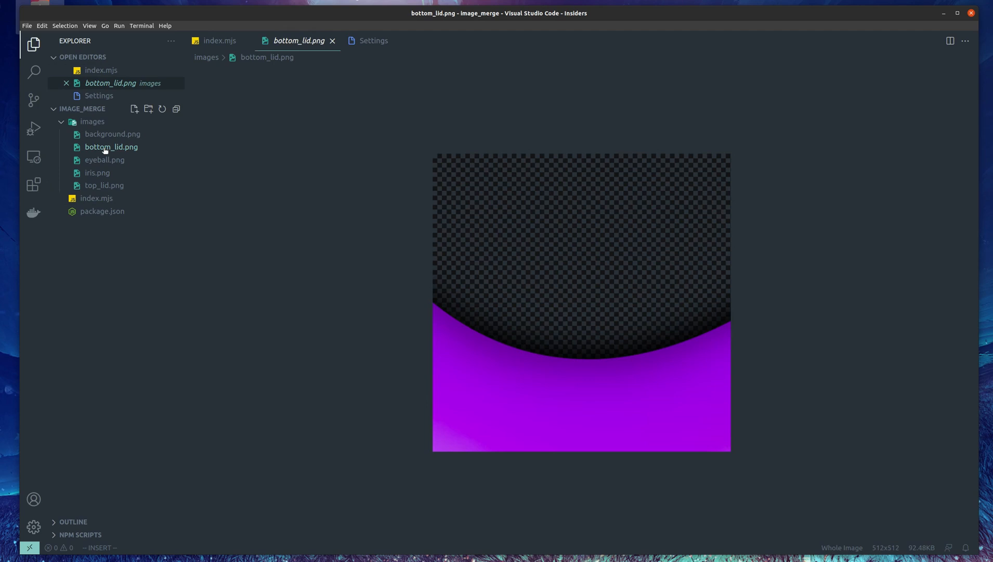
{"action": "left_click", "coordinate": [104, 160]}
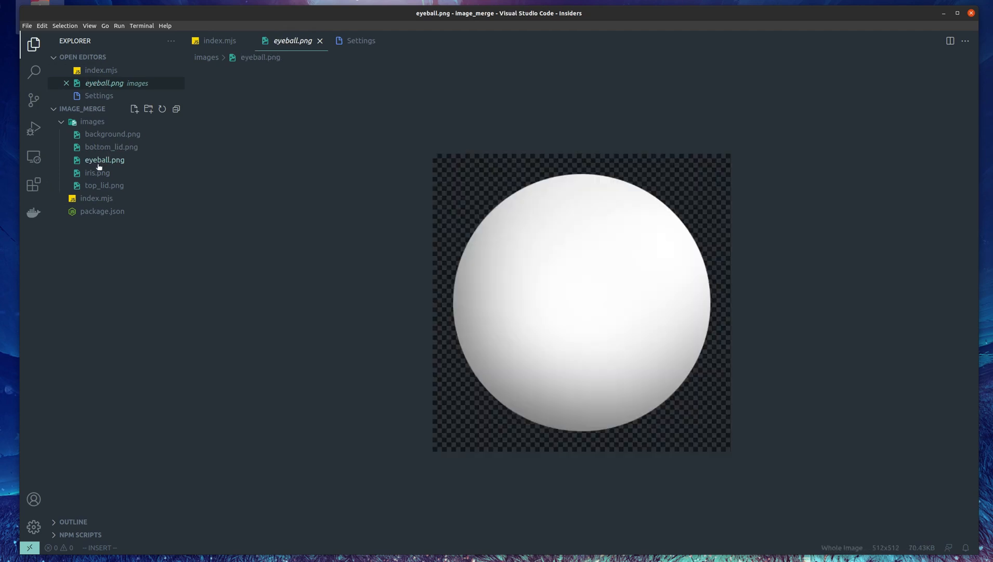
{"action": "left_click", "coordinate": [98, 173]}
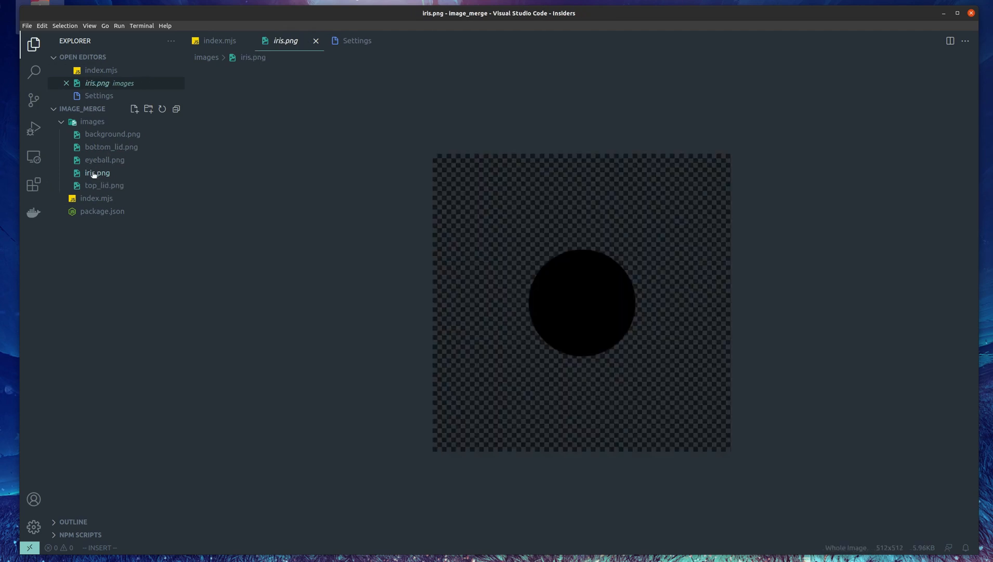
{"action": "left_click", "coordinate": [104, 185]}
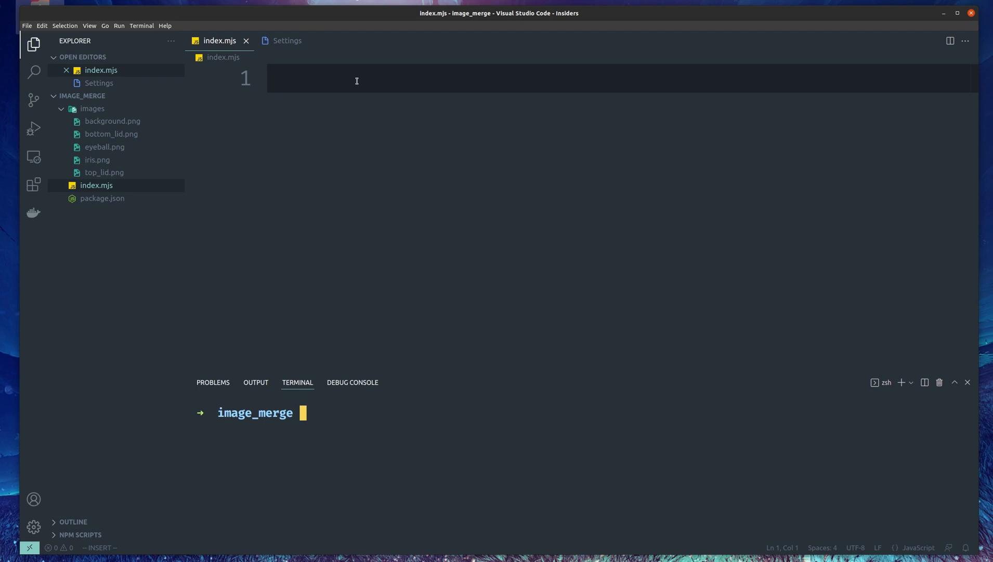
{"action": "mouse_move", "coordinate": [372, 96]}
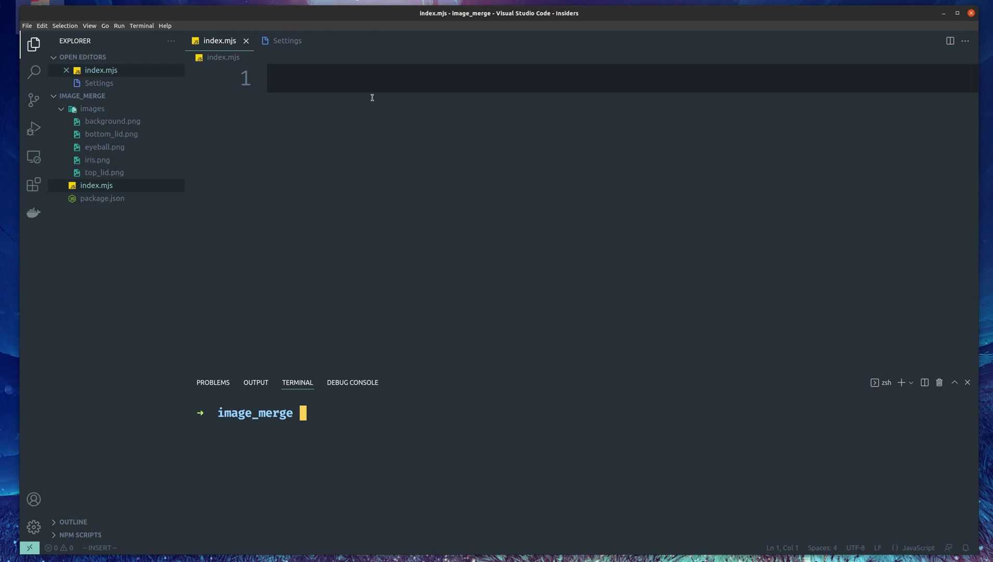
{"action": "mouse_move", "coordinate": [476, 427]}
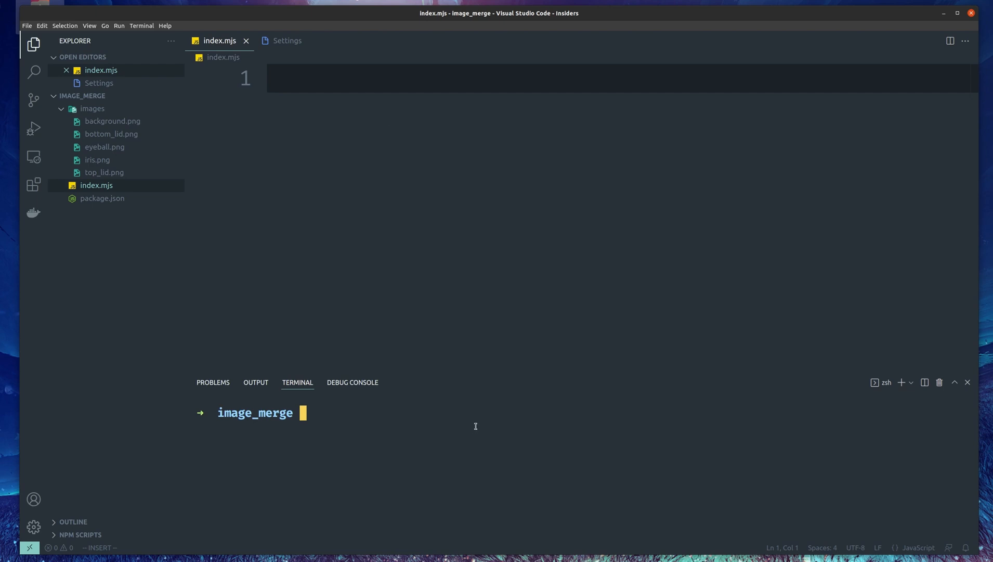
Install the sharp package with npm i sharp in the integrated terminal
{"action": "type", "text": "npm i sharp"}
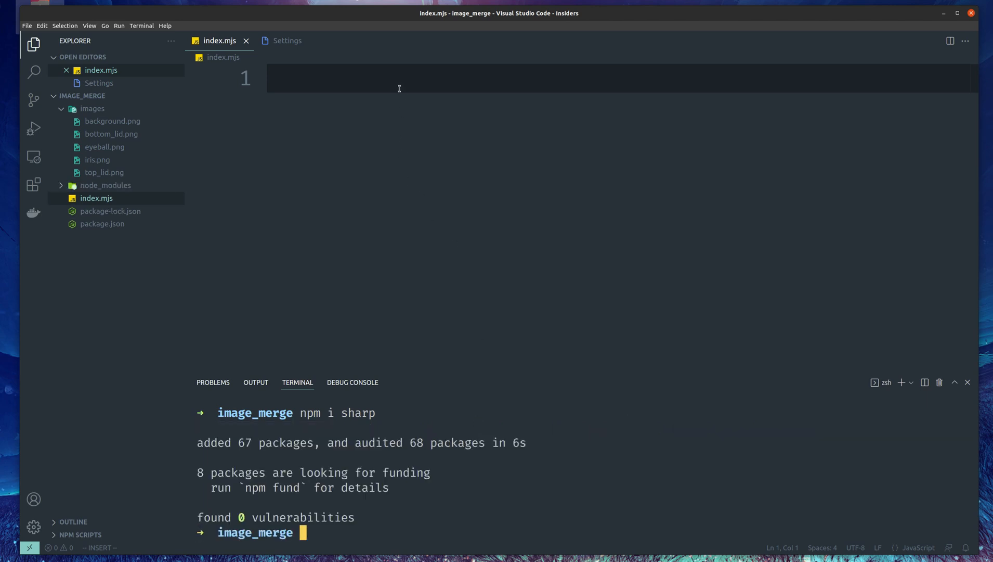
Add import sharp from 'sharp'; at the top of index.mjs
{"action": "type", "text": "i"}
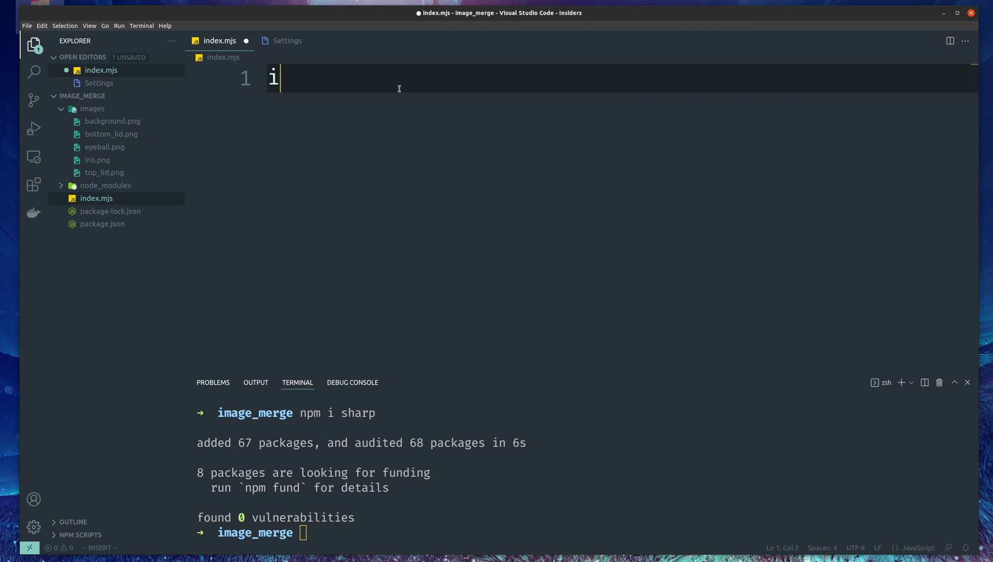
{"action": "type", "text": "mport sharp"}
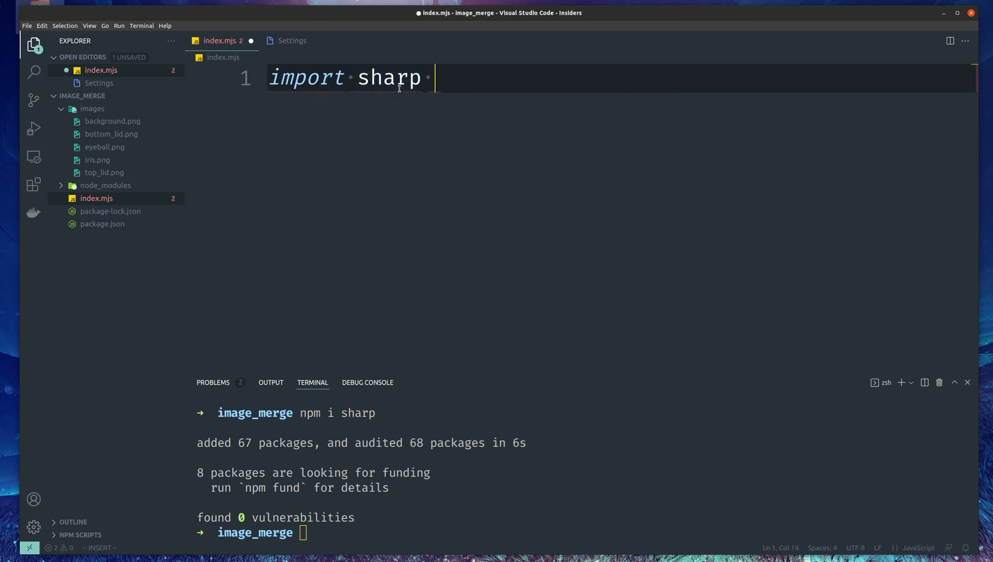
{"action": "type", "text": "from 'sharp';"}
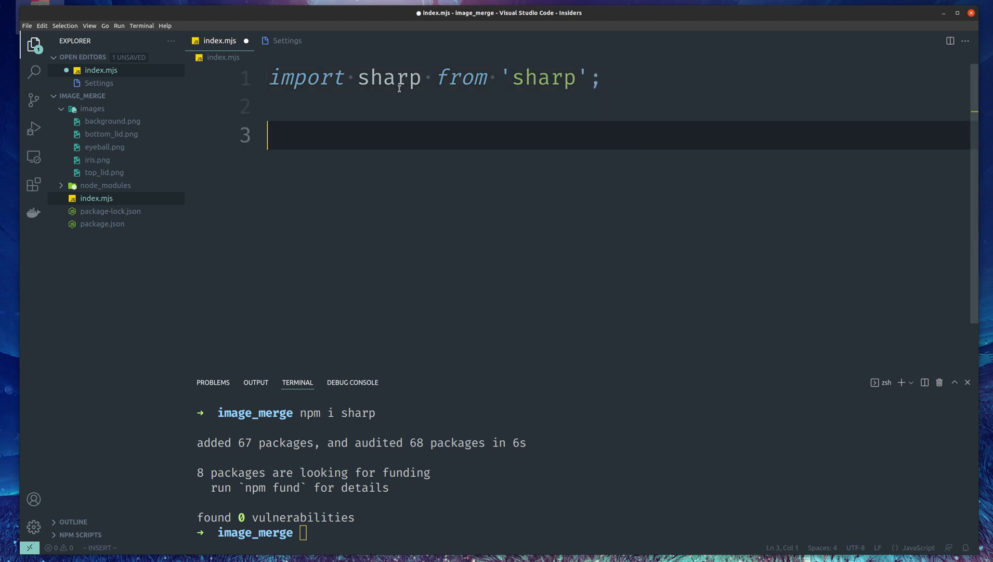
Define const layers listing background, eyeball, iris, bottom_lid and top_lid image paths
{"action": "type", "text": "const layers = ["}
{"action": "type", "text": "'./"}
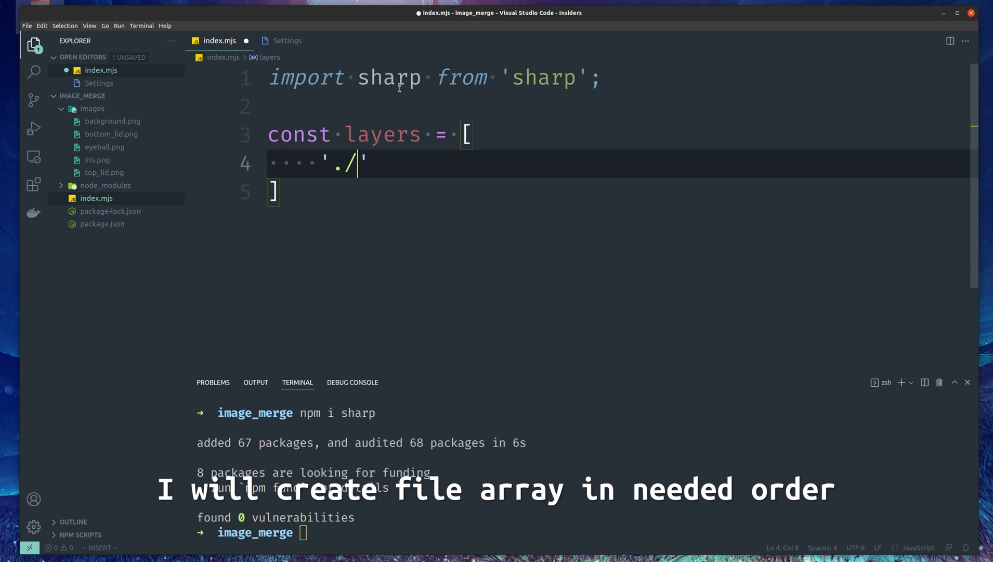
{"action": "type", "text": "ima"}
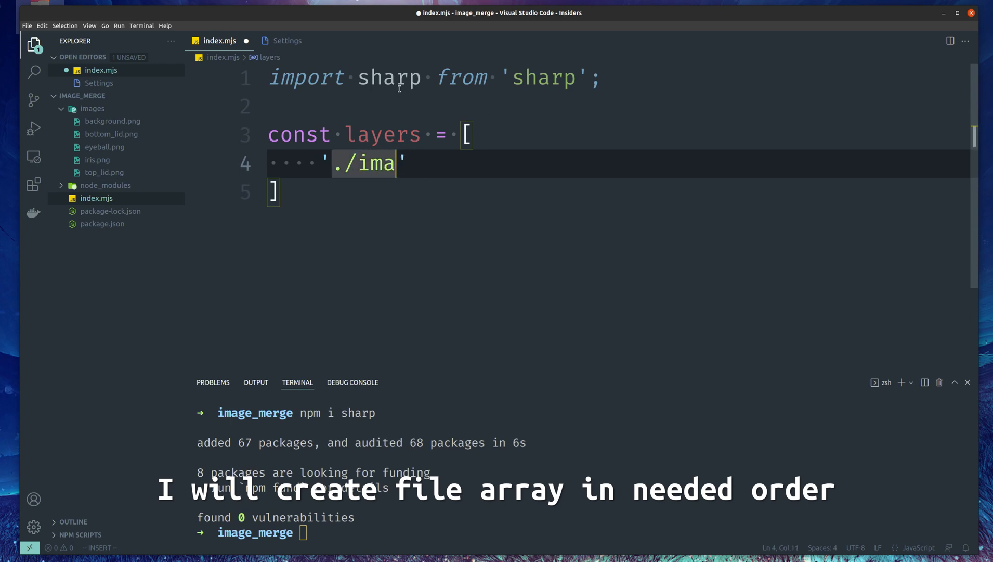
{"action": "type", "text": "ges/background.png"}
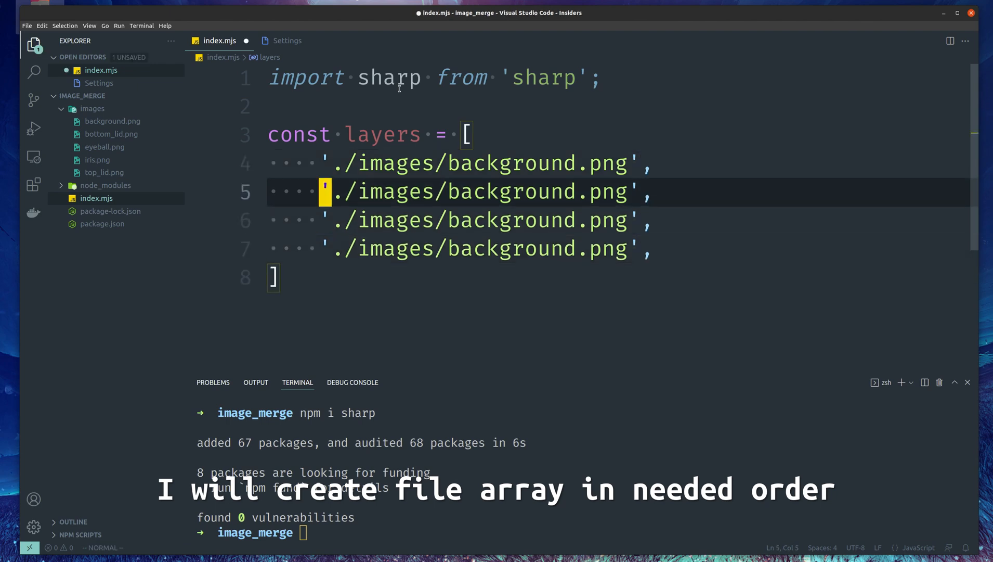
{"action": "type", "text": "eyeball"}
{"action": "left_click", "coordinate": [619, 221]}
{"action": "type", "text": "iris"}
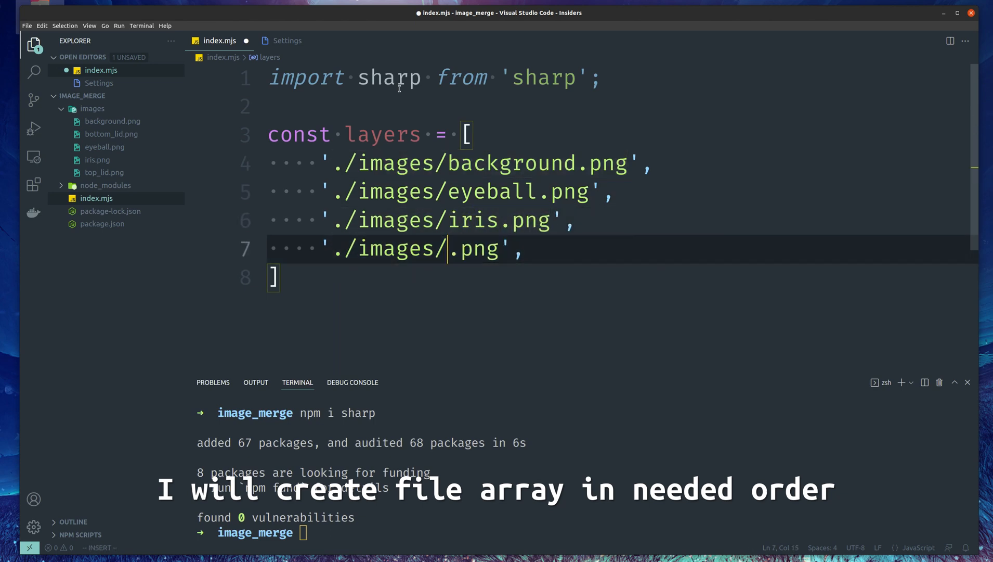
{"action": "type", "text": "bottom_lid"}
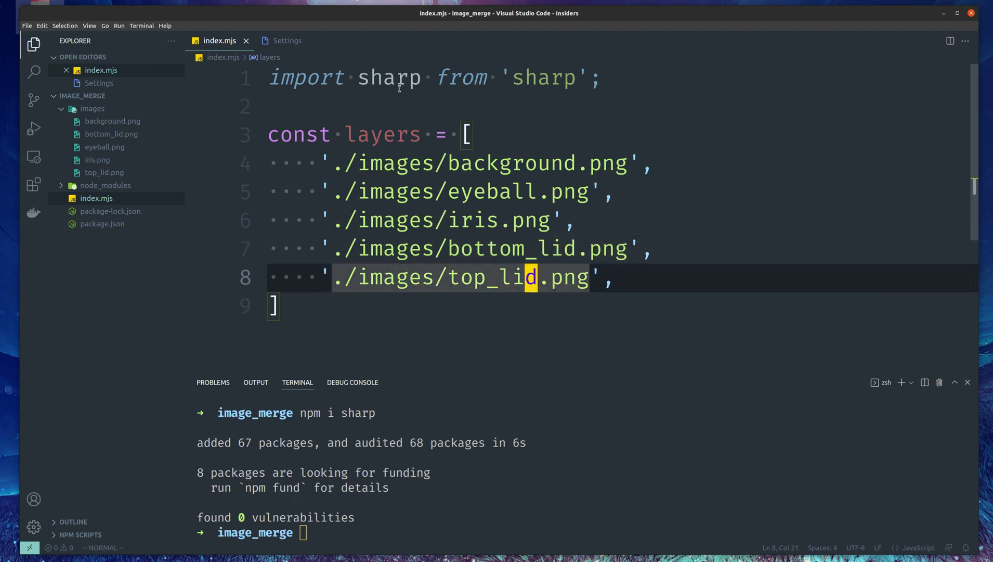
Map the layers array so each file becomes an object with an item property
{"action": "type", "text": ".map()"}
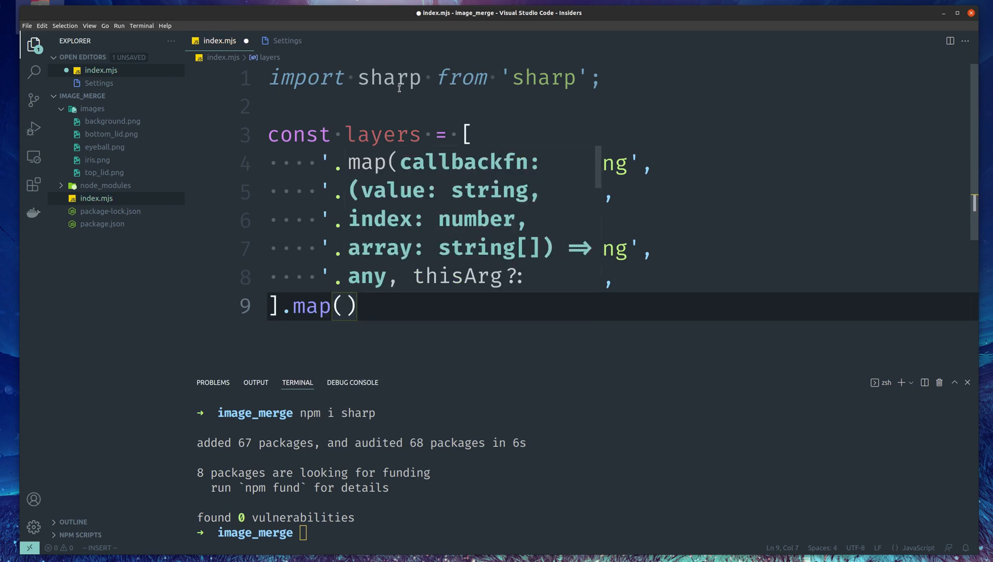
{"action": "type", "text": "file =>"}
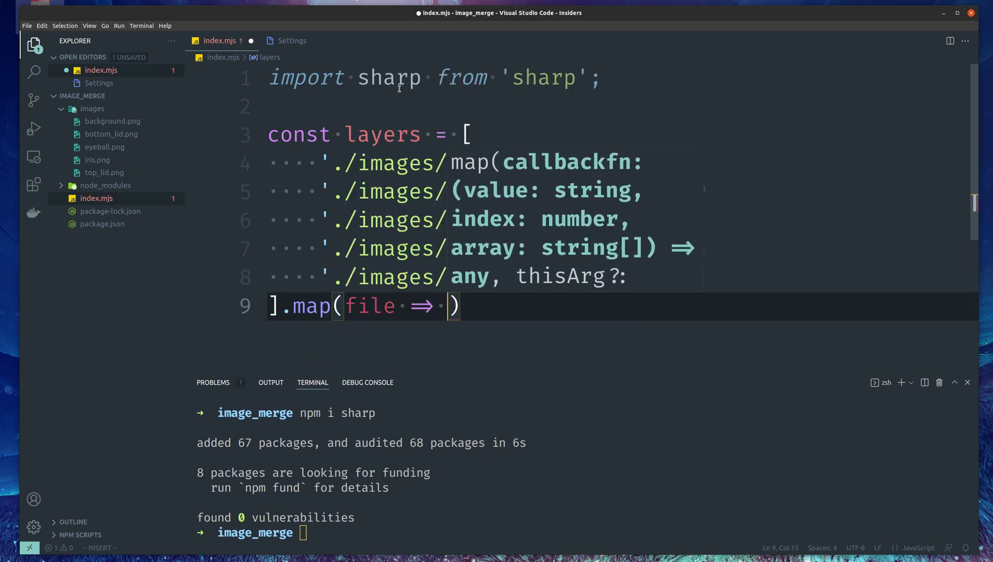
{"action": "type", "text": "{ item: file"}
{"action": "type", "text": "await"}
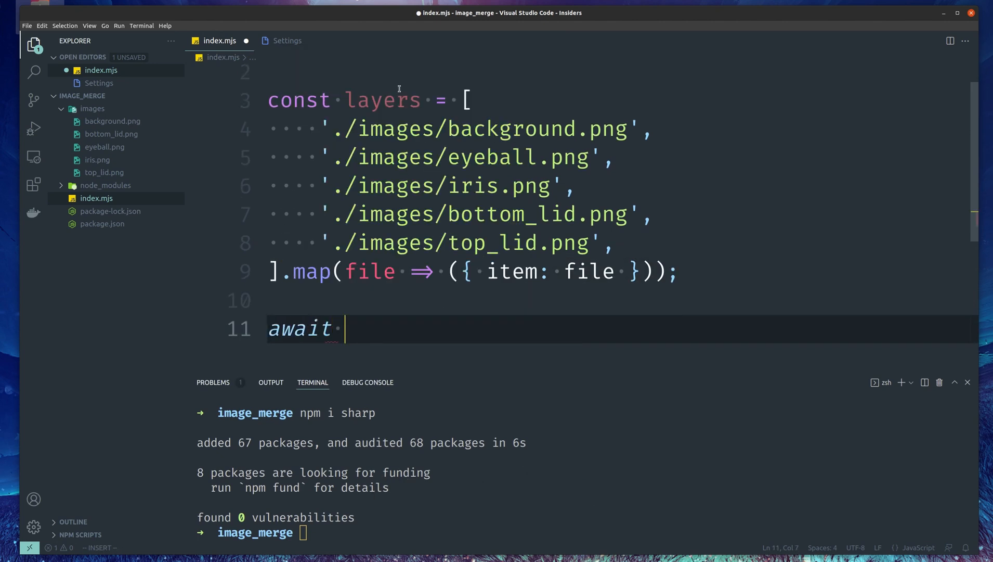
Start await sharp(layers[0].input) using the first layer as the base image
{"action": "type", "text": "sharp"}
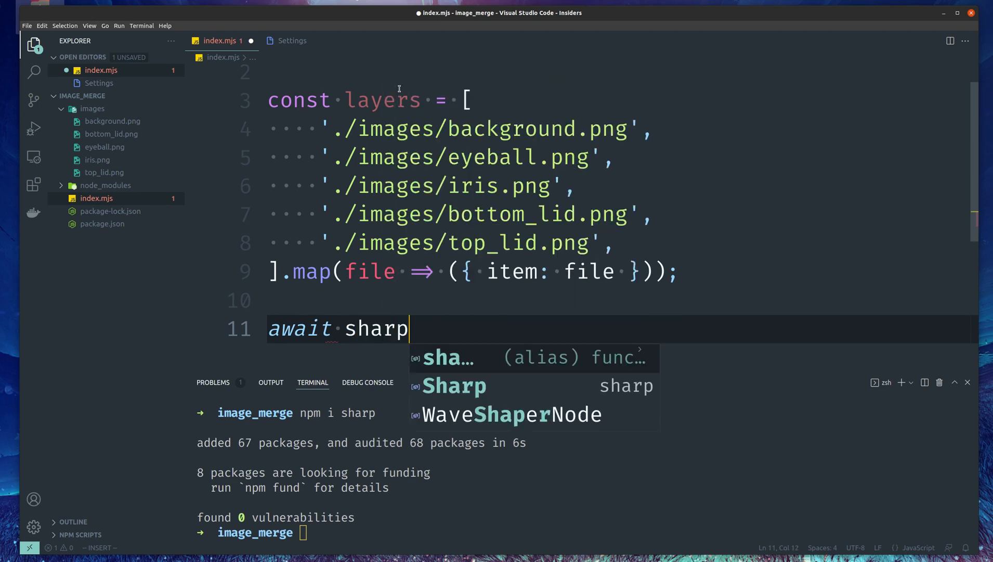
{"action": "type", "text": "()"}
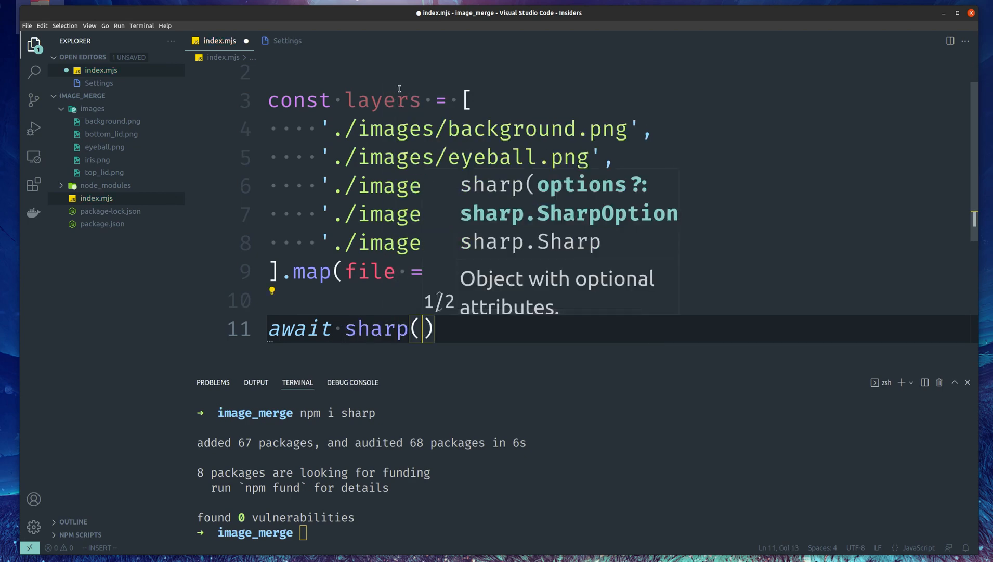
{"action": "type", "text": "layers[0]"}
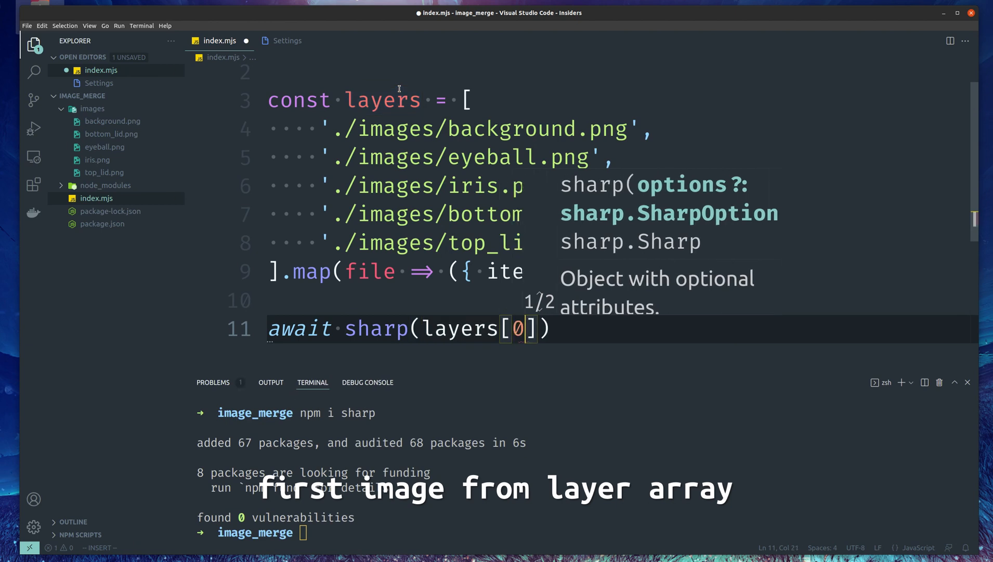
{"action": "type", "text": "."}
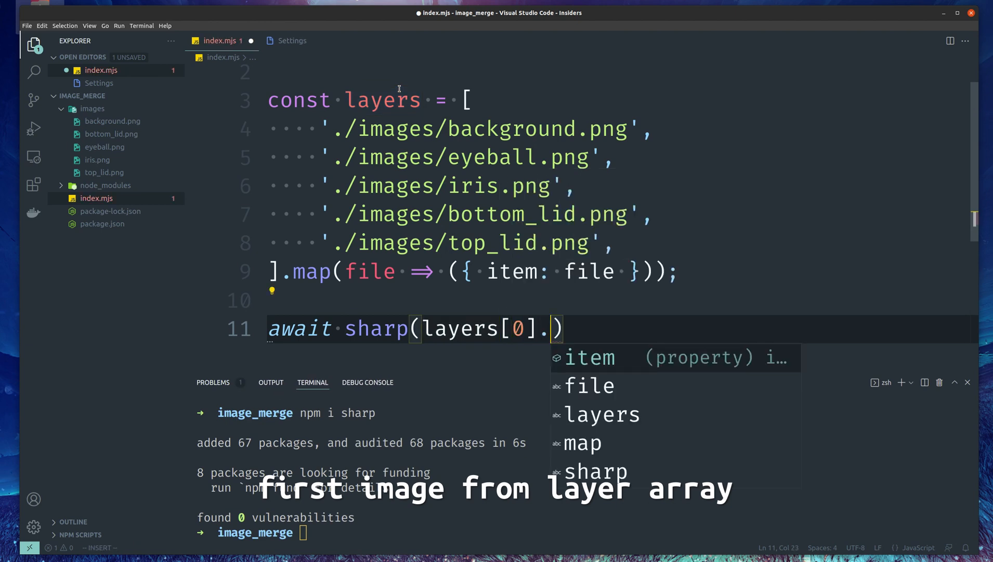
{"action": "type", "text": "input"}
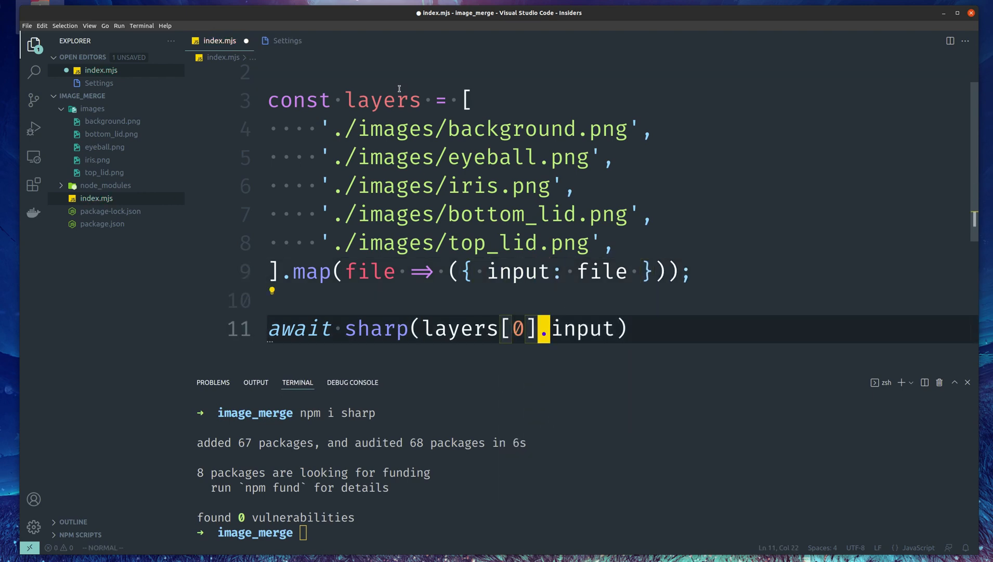
Chain .composite(layers).toFile('final.png') and save index.mjs
{"action": "type", "text": ".composite"}
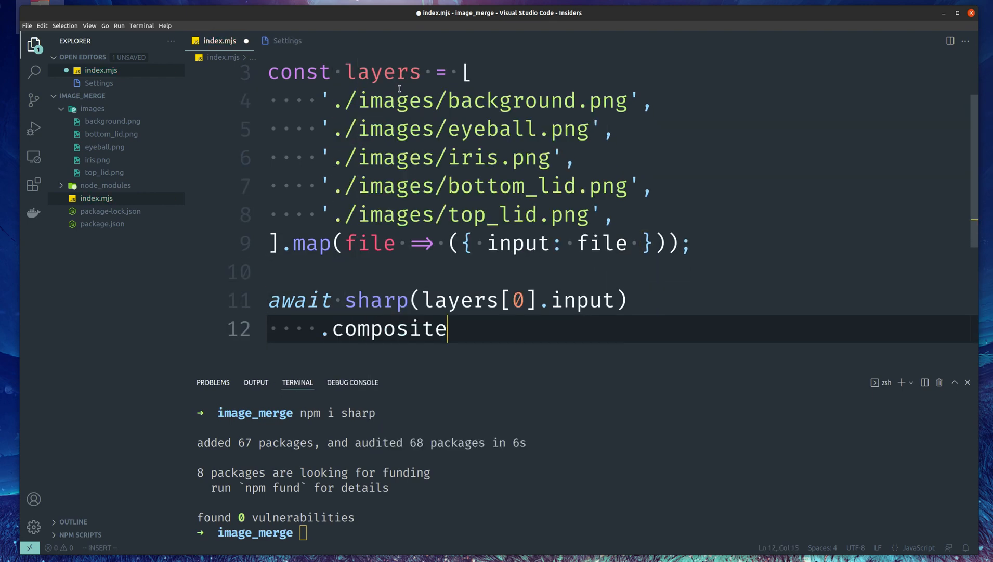
{"action": "type", "text": "(layers)"}
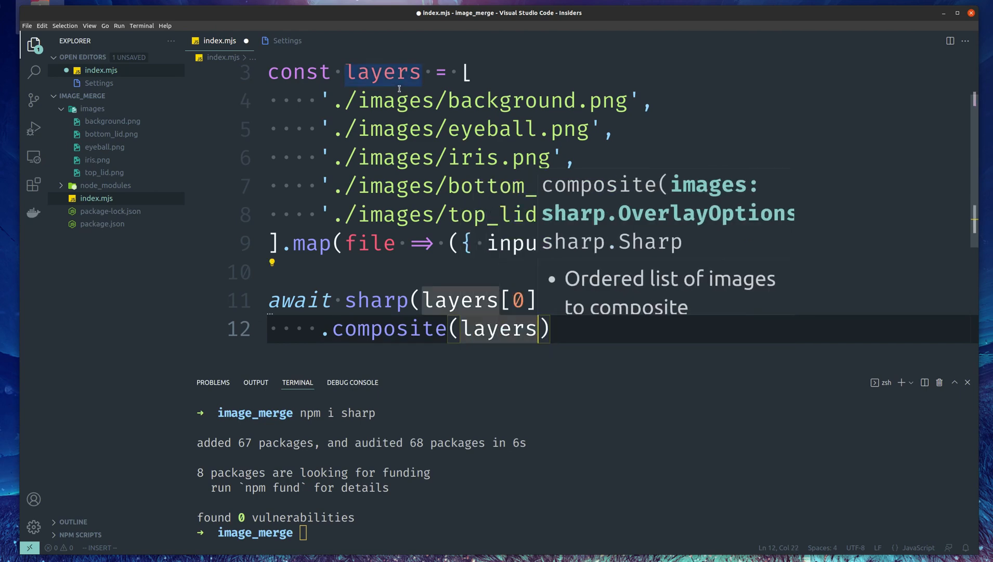
{"action": "type", "text": ".toFile('final.png');"}
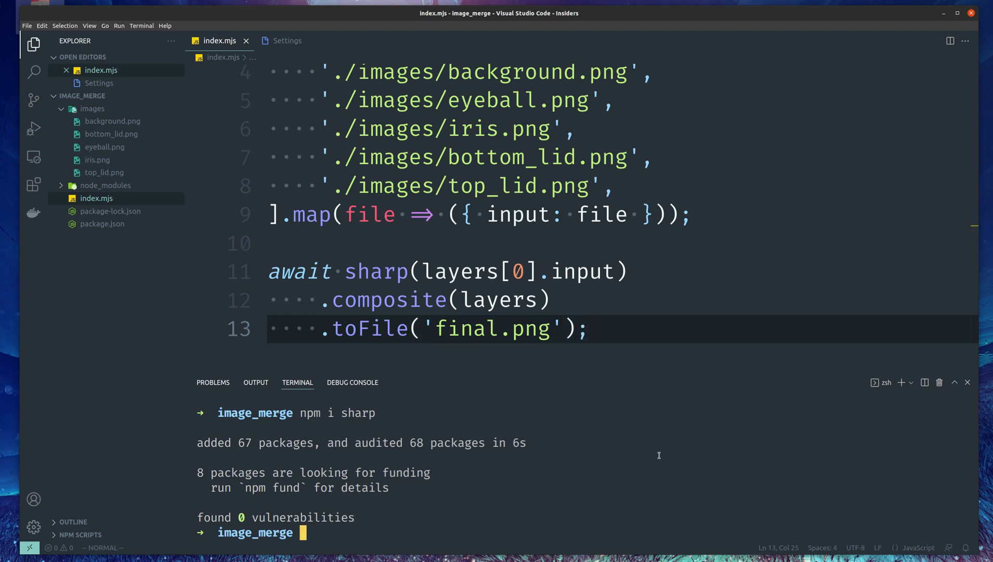
Run node index.mjs and view final.png showing the merged purple eye
{"action": "type", "text": "node"}
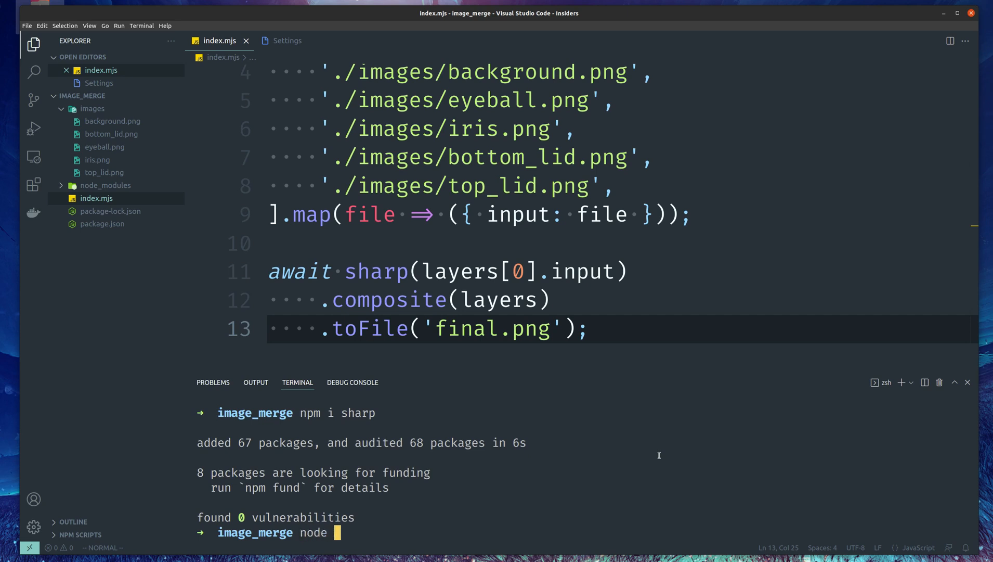
{"action": "type", "text": "index.mjs"}
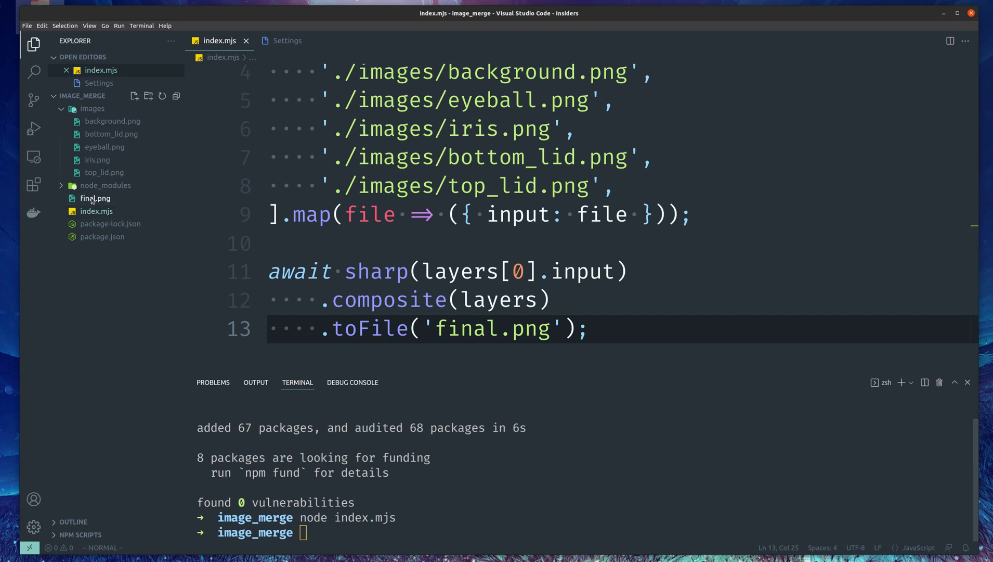
{"action": "double_click", "coordinate": [94, 211]}
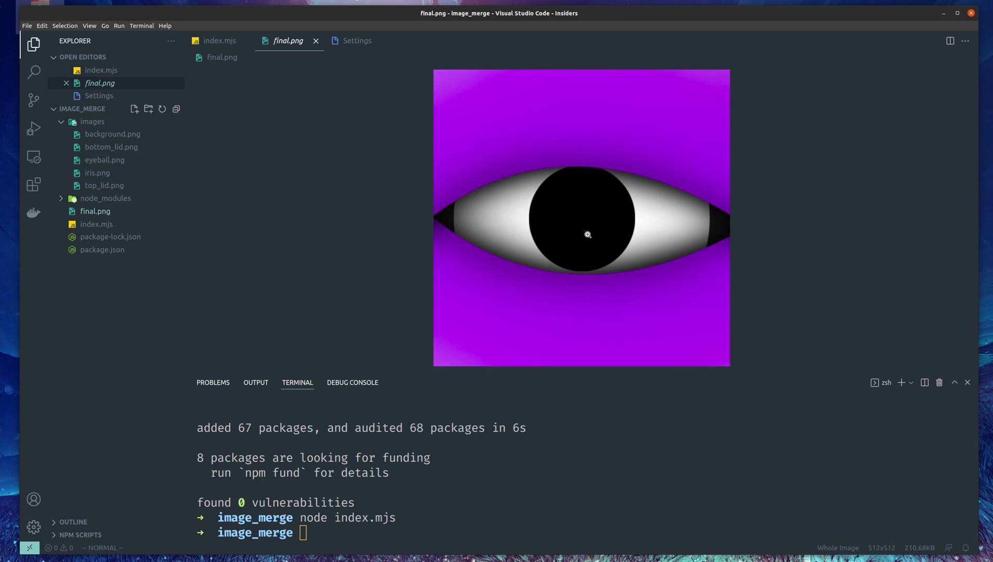
{"action": "mouse_move", "coordinate": [219, 270]}
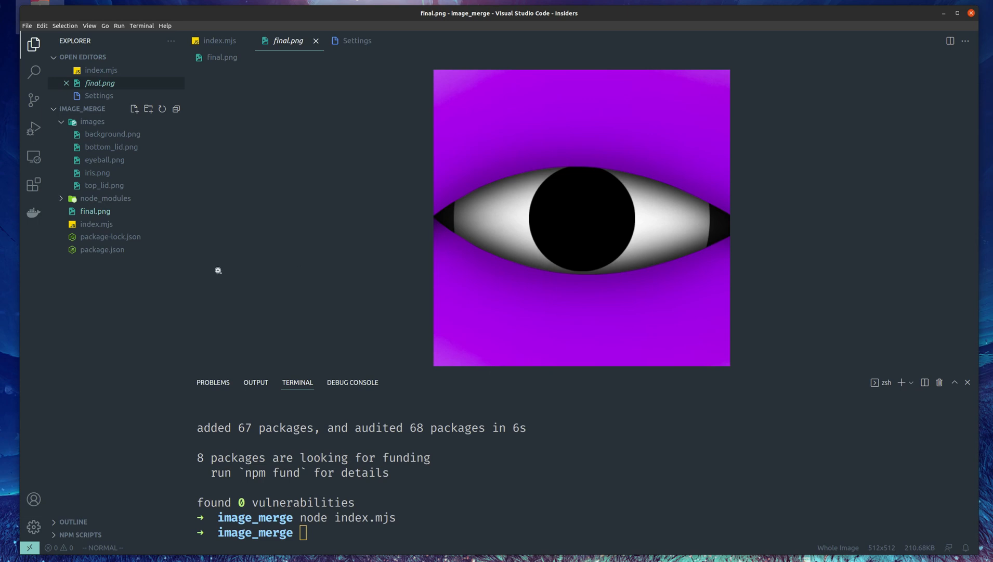